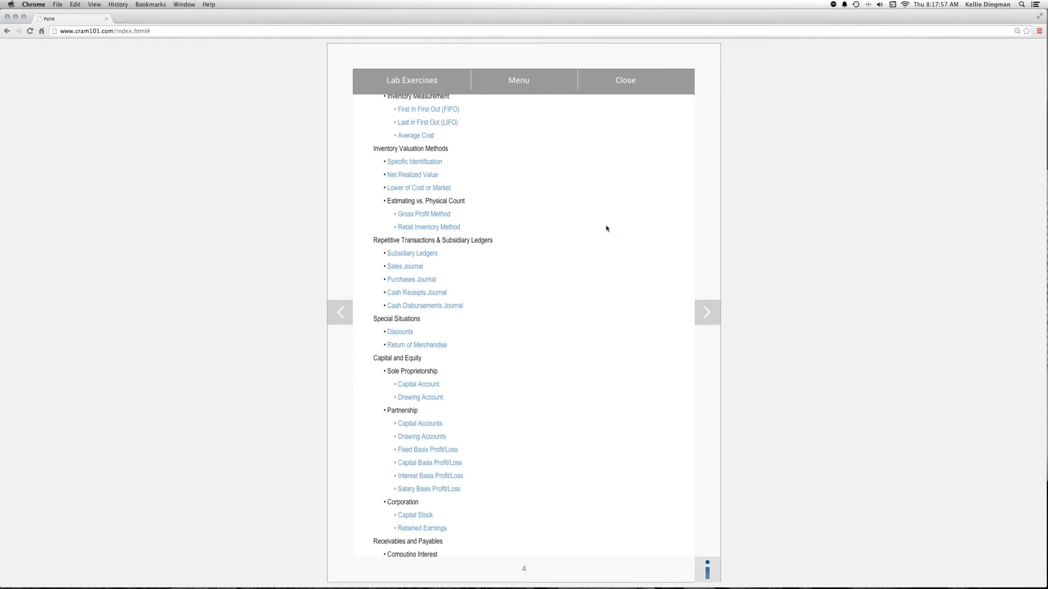
Choose the Sales Journal exercise under Repetitive Transactions & Subsidiary Ledgers
{"action": "left_click", "coordinate": [405, 267]}
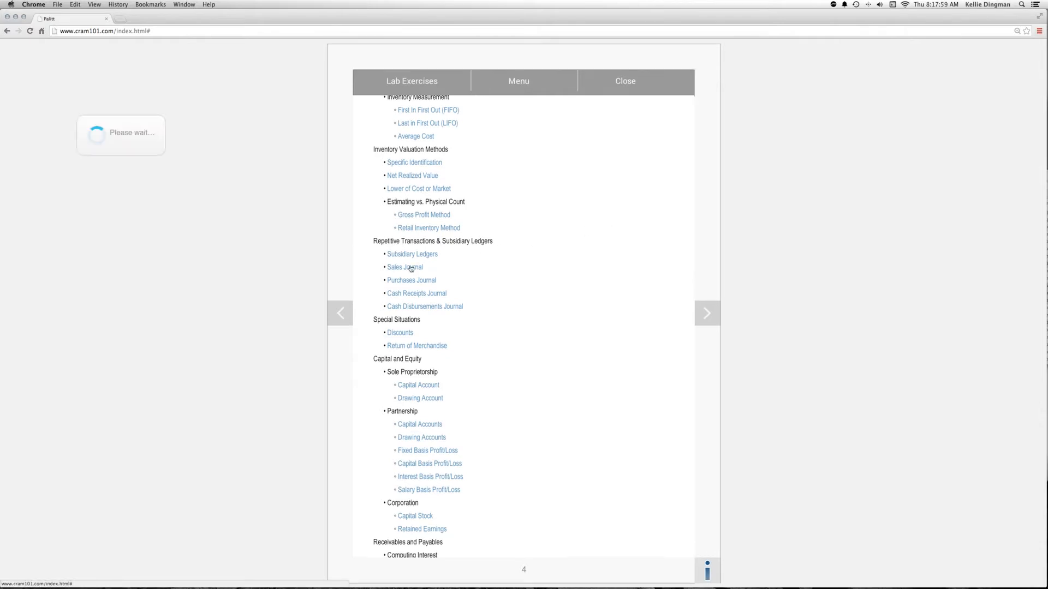
Generate a new table of six sales to XYZ Corp, ZYX LLC and HIJ Inc
{"action": "left_click", "coordinate": [405, 267]}
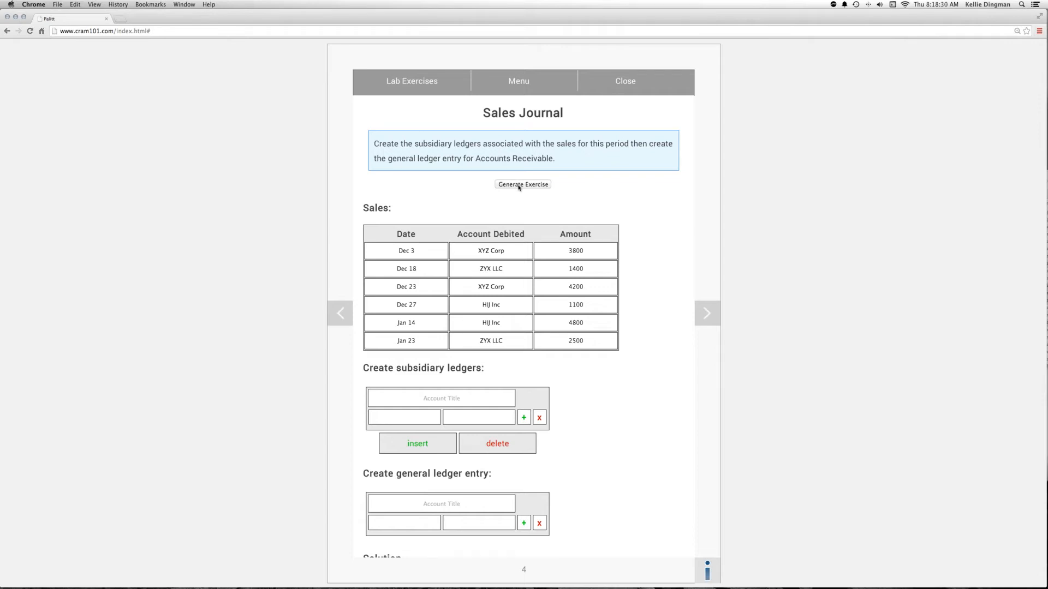
{"action": "scroll", "scroll_direction": "down", "scroll_amount": 3}
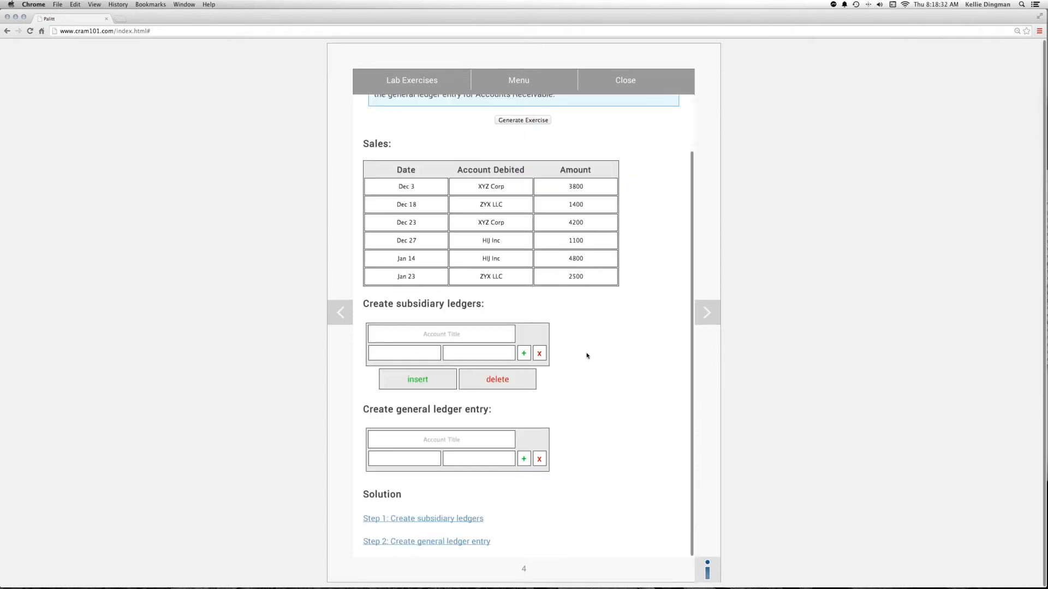
Reveal the three customer subsidiary ledgers and the 17,800 Accounts Receivable/Sales entry
{"action": "left_click", "coordinate": [422, 518]}
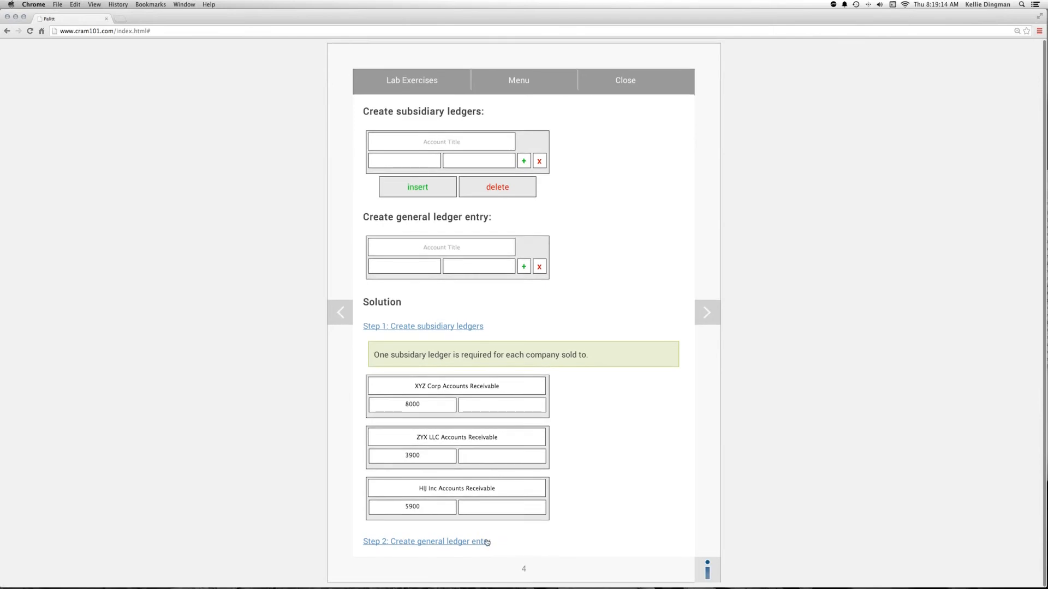
{"action": "scroll", "scroll_direction": "down", "scroll_amount": 3}
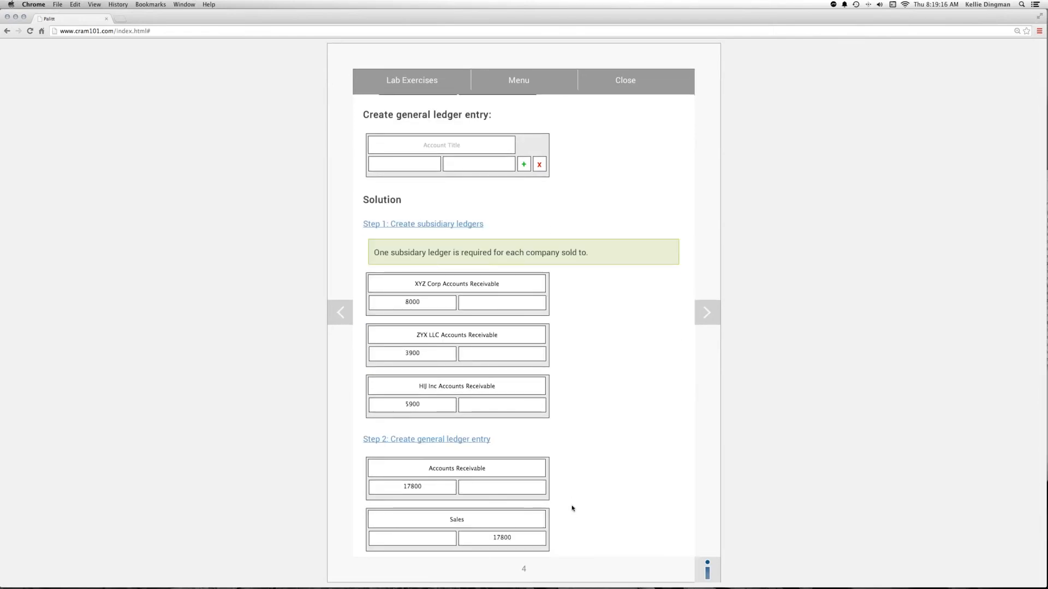